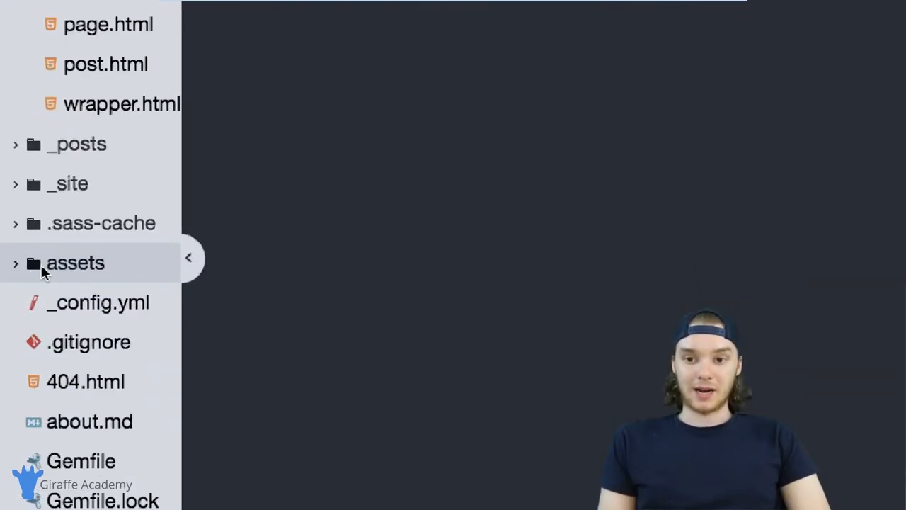
Expand the assets folder and preview logo.png, the how-to-program PDF, and cat.jpeg.
left_click(75, 263)
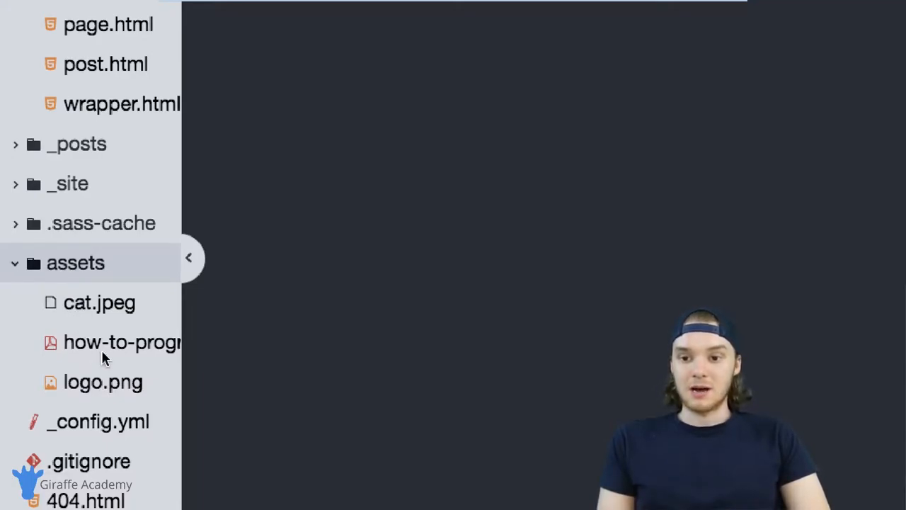
mouse_move(88, 389)
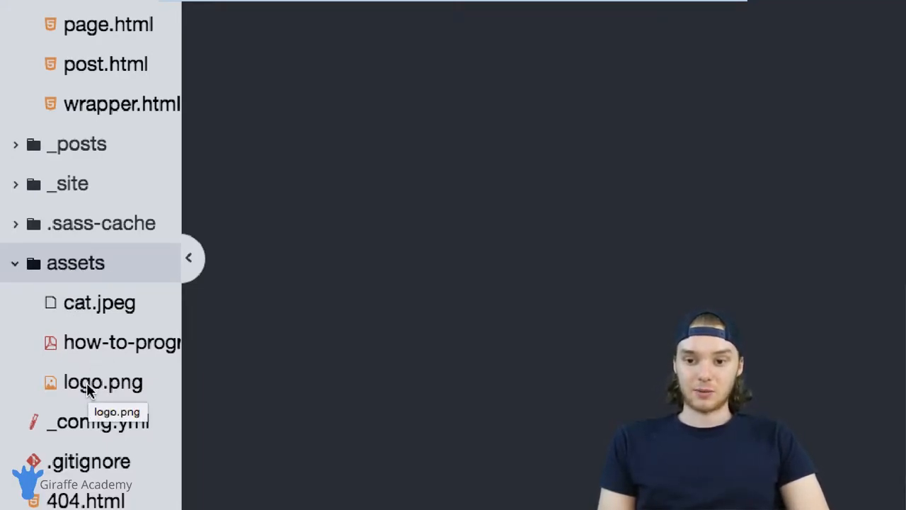
left_click(103, 381)
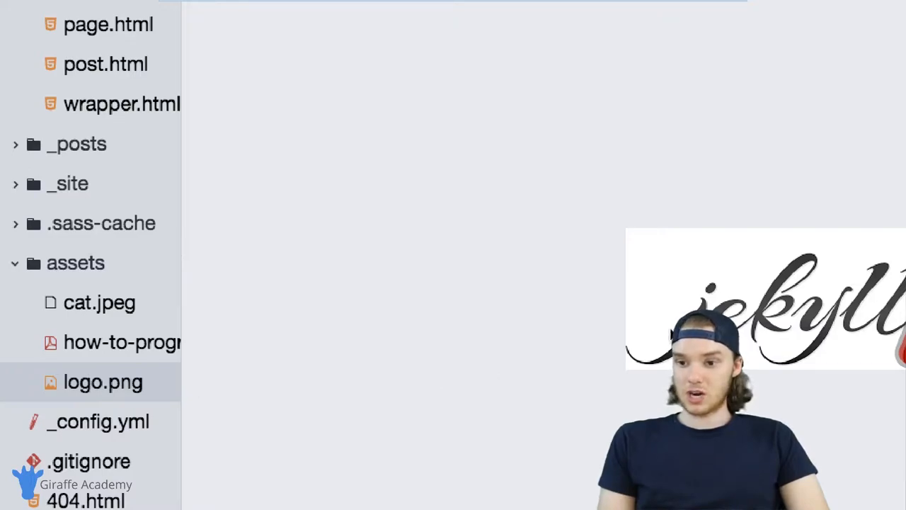
left_click(120, 342)
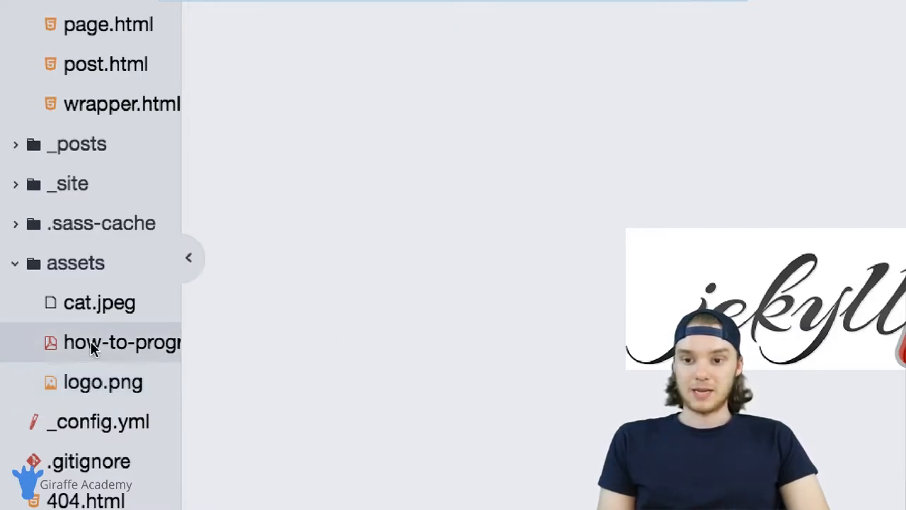
left_click(99, 302)
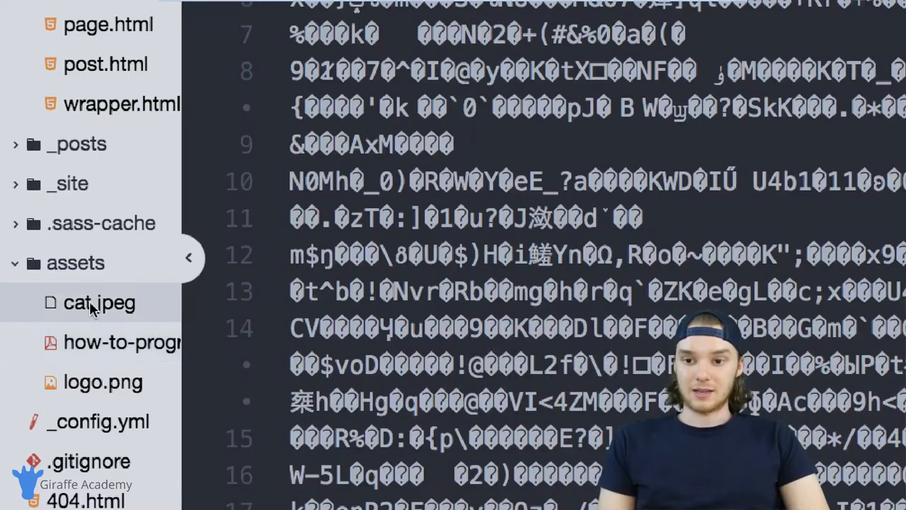
left_click(99, 302)
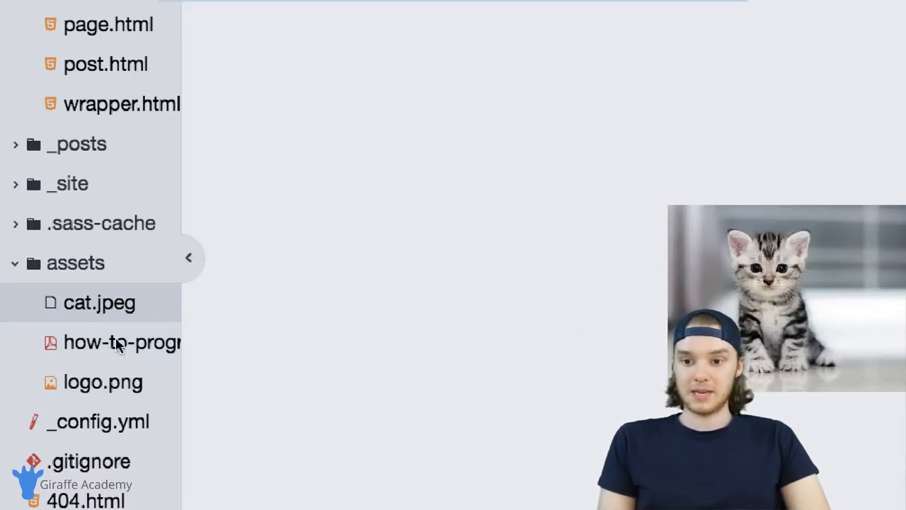
mouse_move(103, 382)
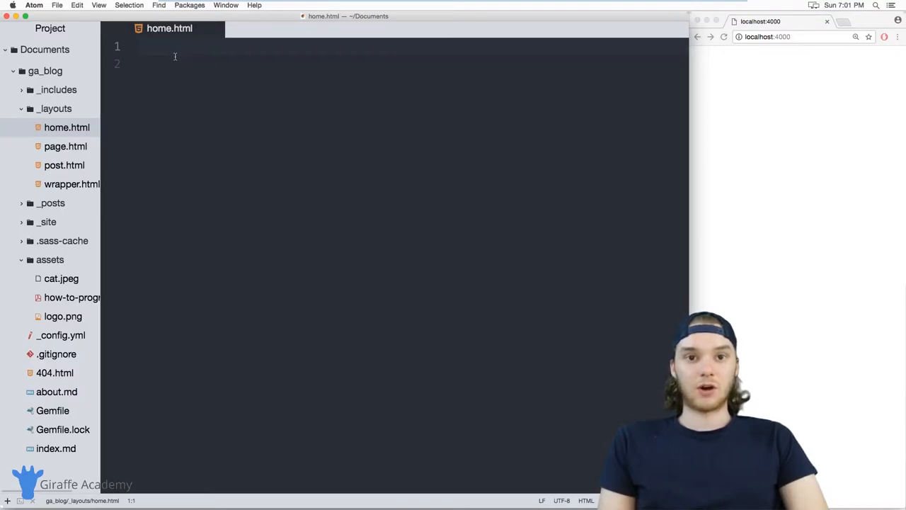
mouse_move(151, 54)
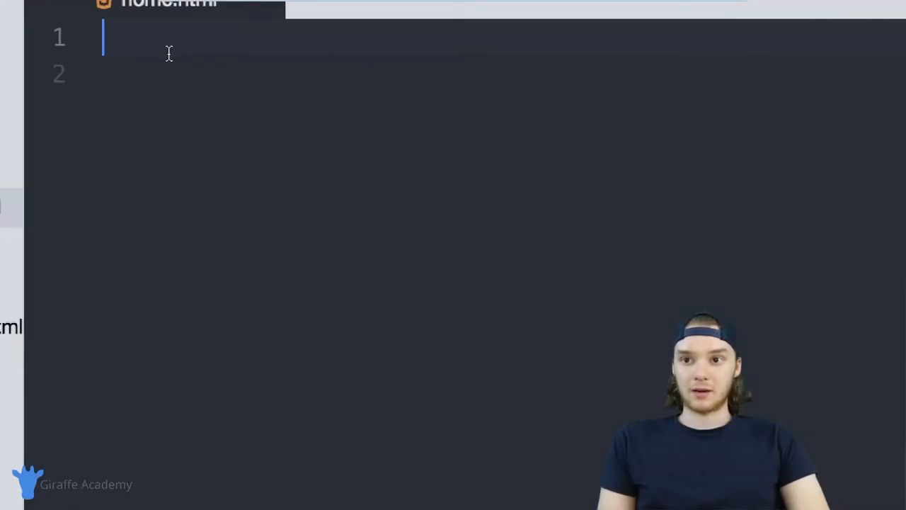
Write {% for file in site.static_files %} printing {{ file.path }}, closed with {% endfor %}.
type("{%%}")
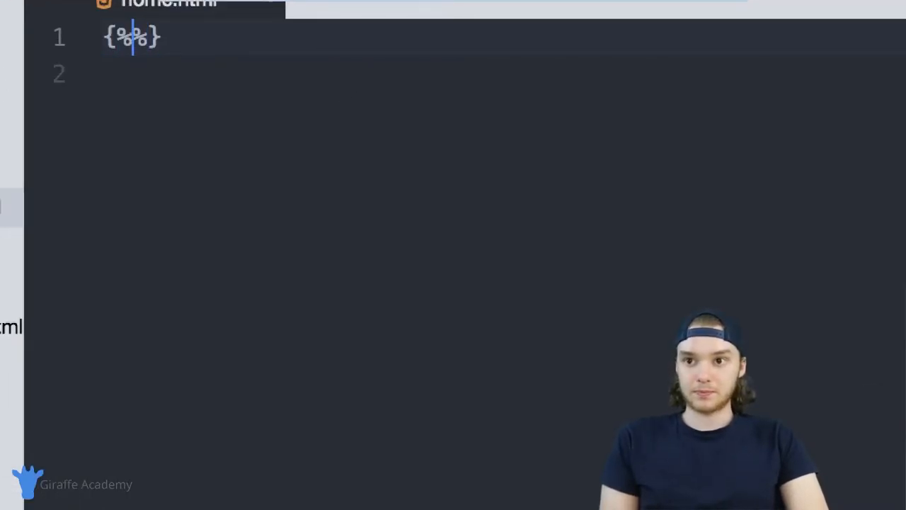
type("for")
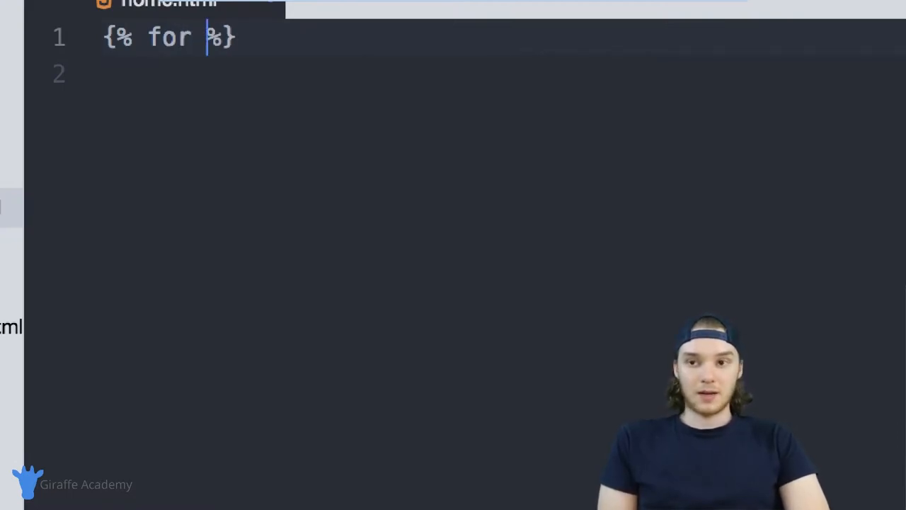
type("file in site.")
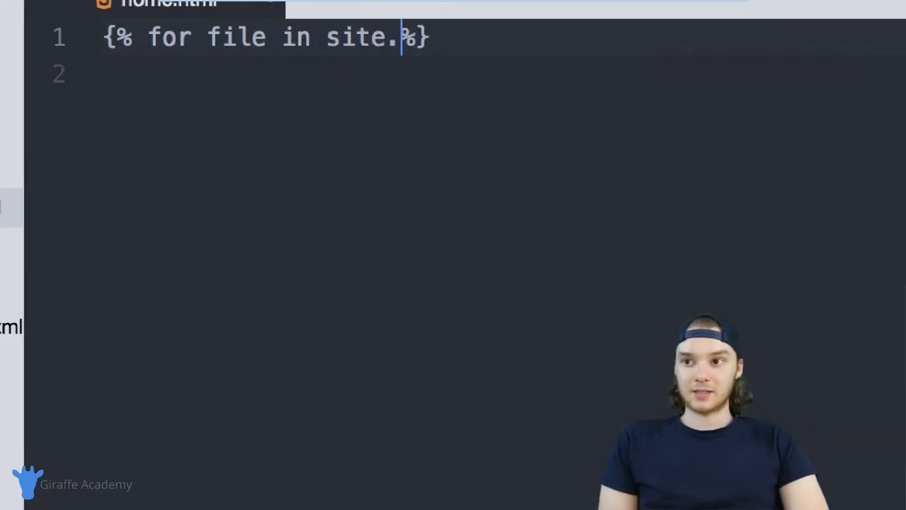
type("static_files")
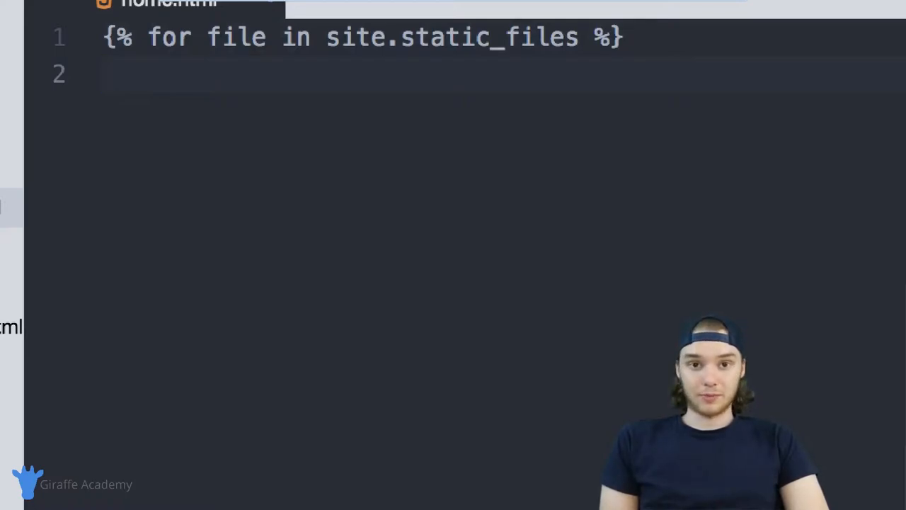
type("{% %}")
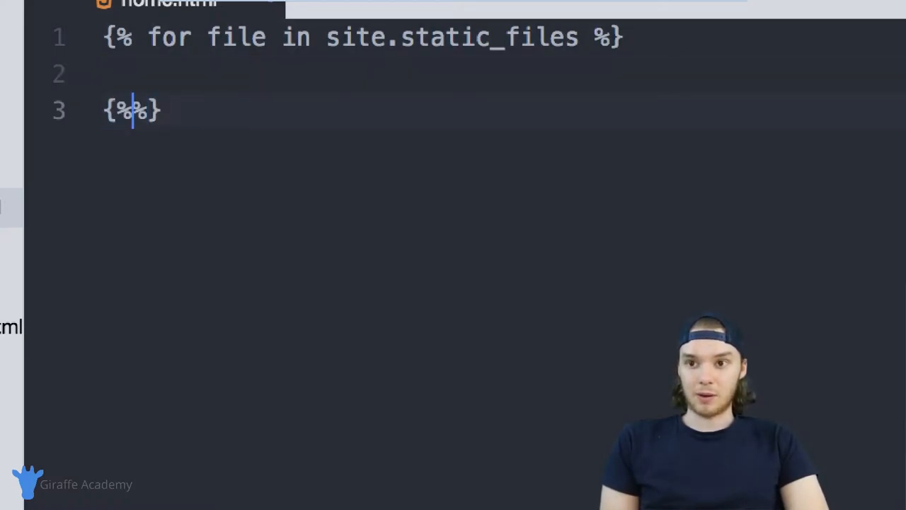
type("endfor")
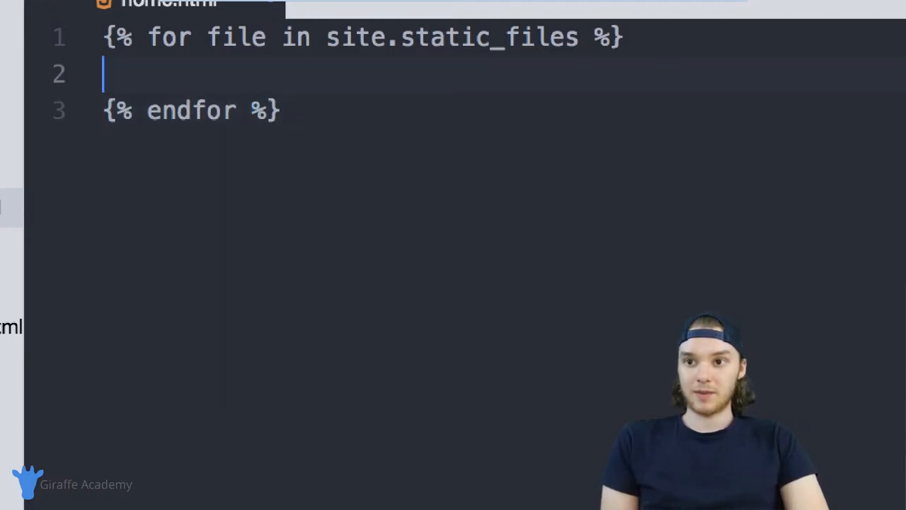
type("{{}}")
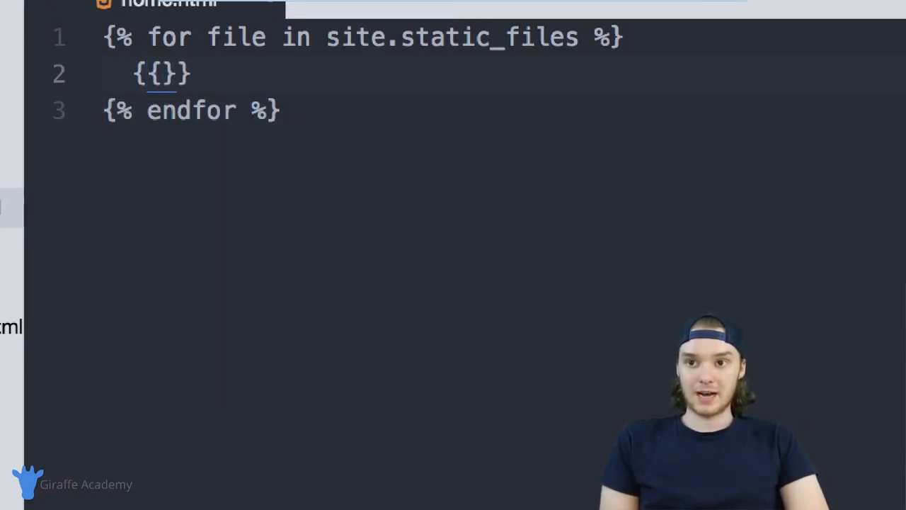
type("file")
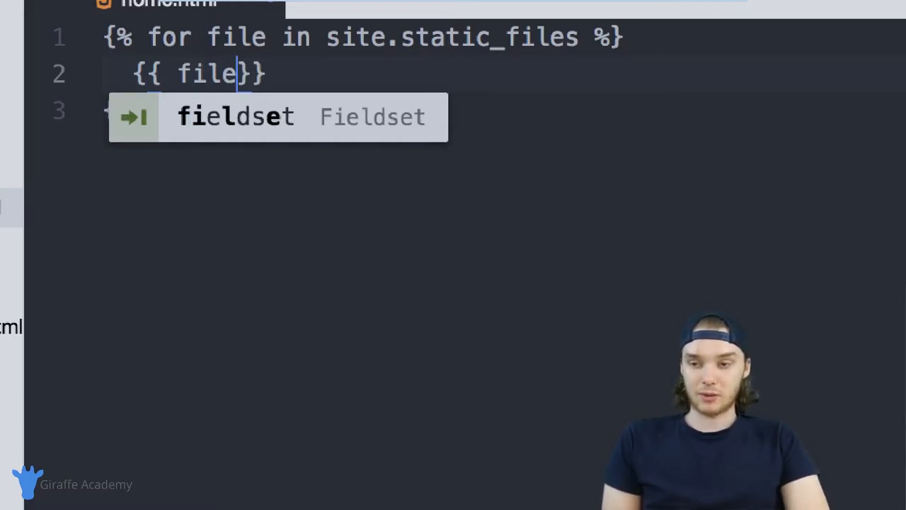
type(".path")
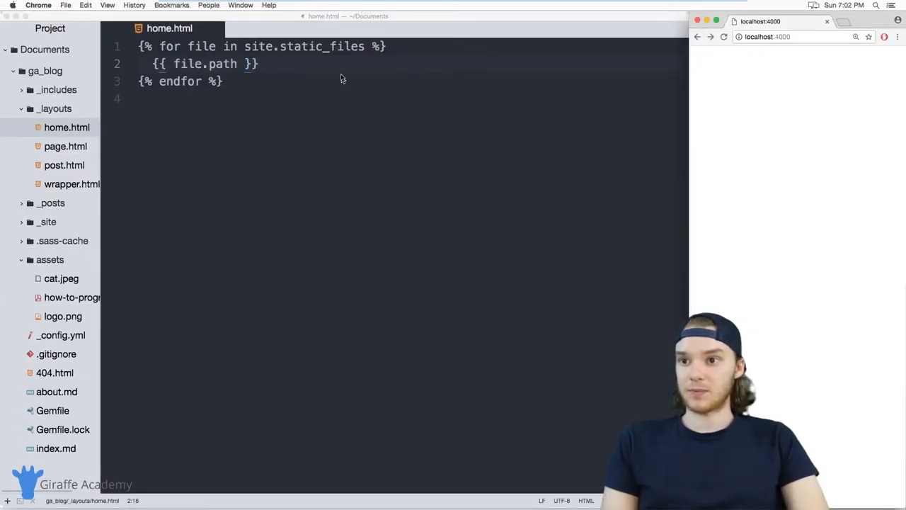
Add <br> after each file.path and reload localhost:4000 to see the three asset paths.
type("<br>")
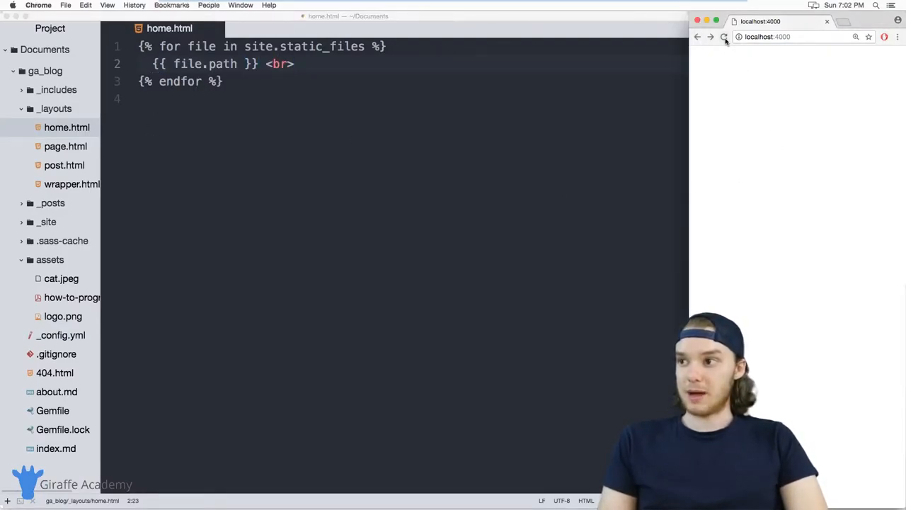
left_click(723, 37)
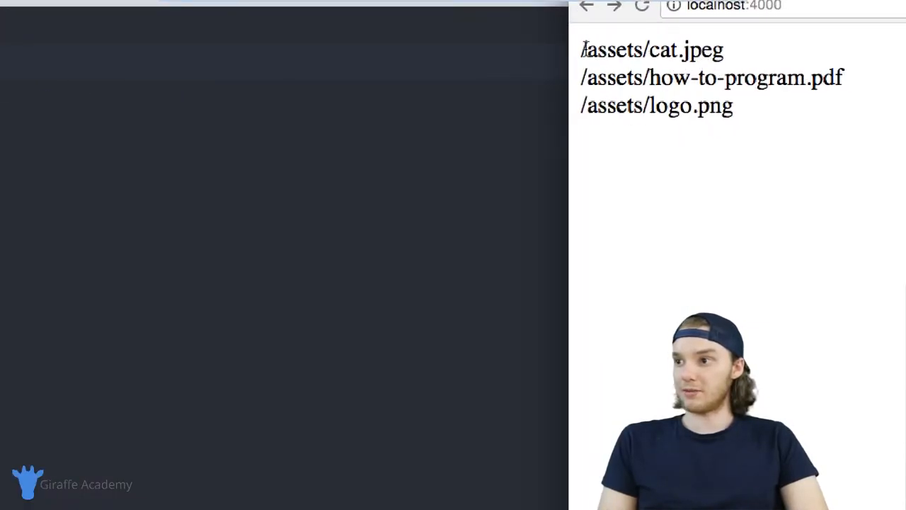
left_click_drag(583, 78, 698, 78)
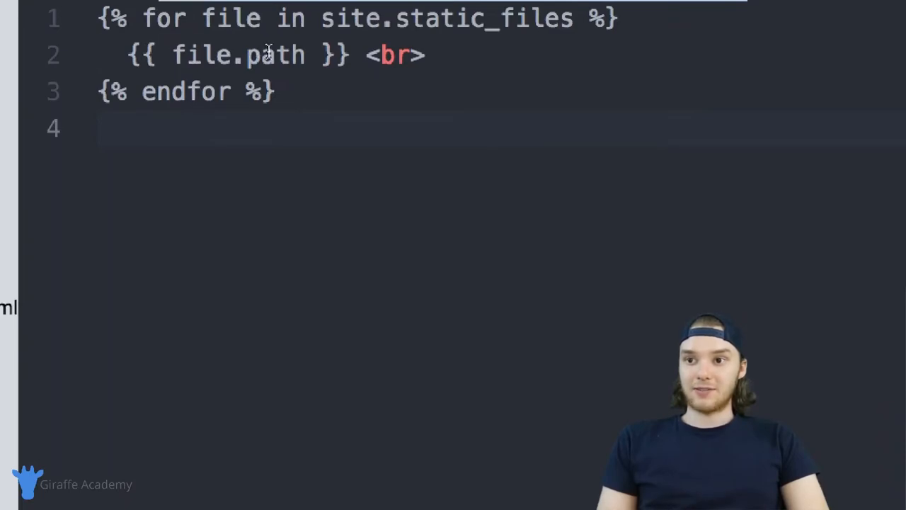
Change the loop output from file.path through file.name and file.basename to file.extname.
double_click(274, 55)
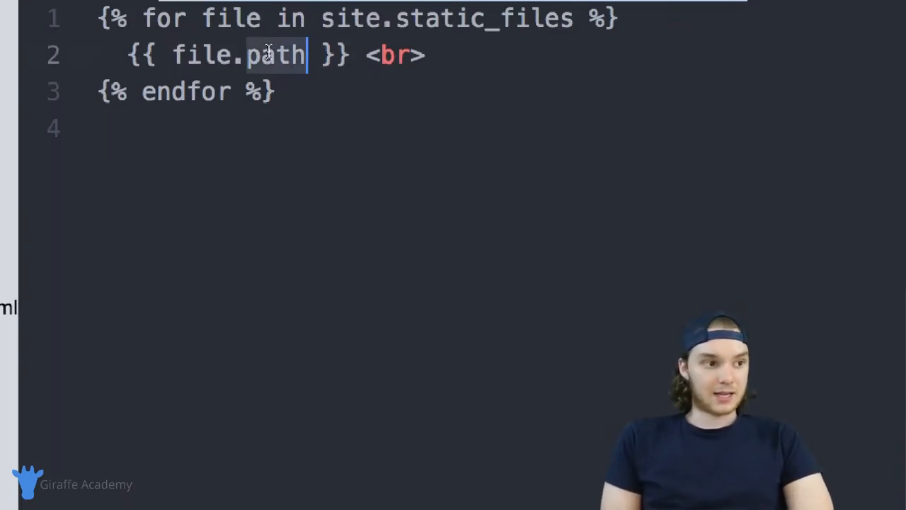
type("name")
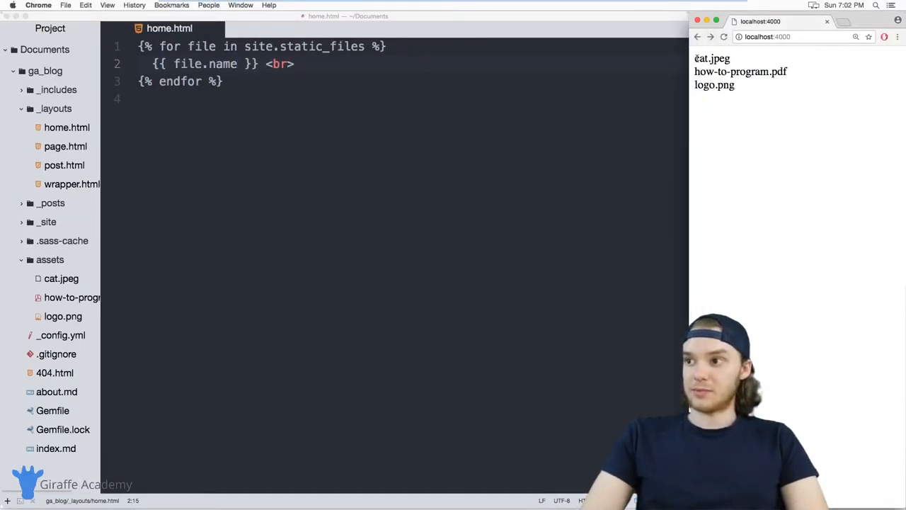
double_click(740, 71)
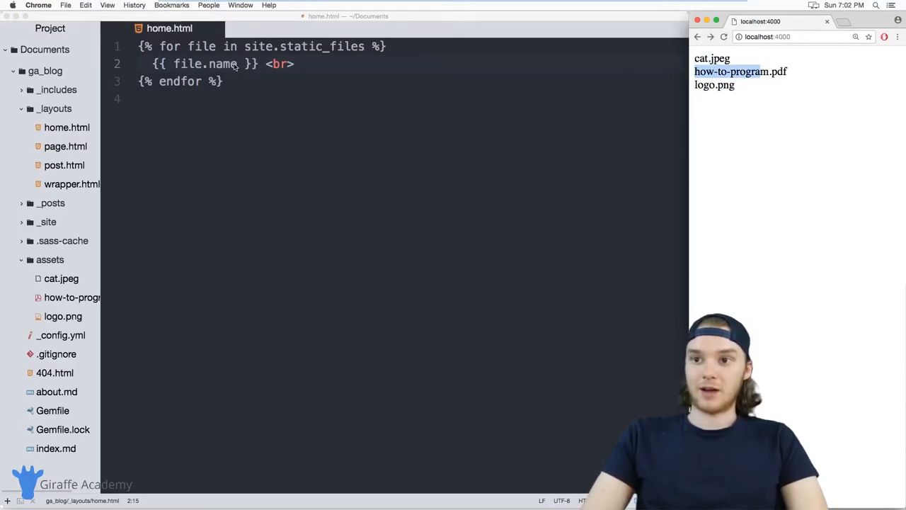
type("base")
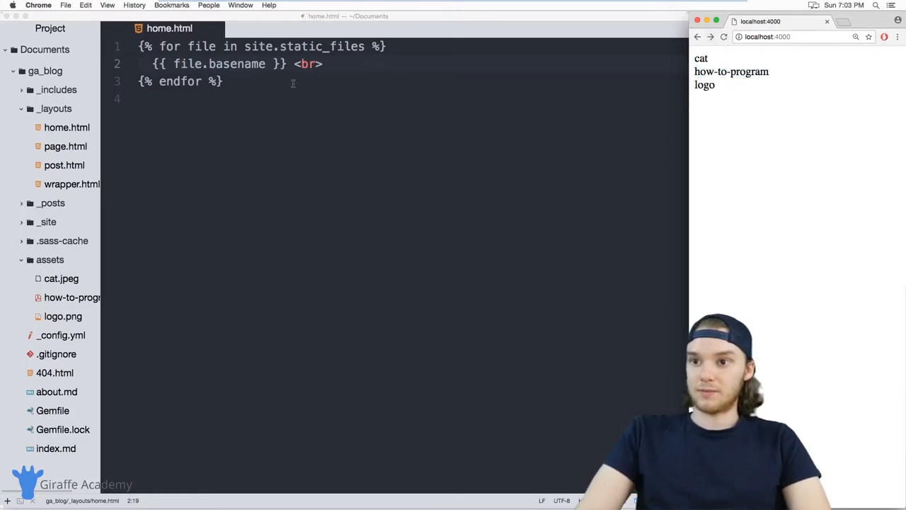
double_click(237, 64)
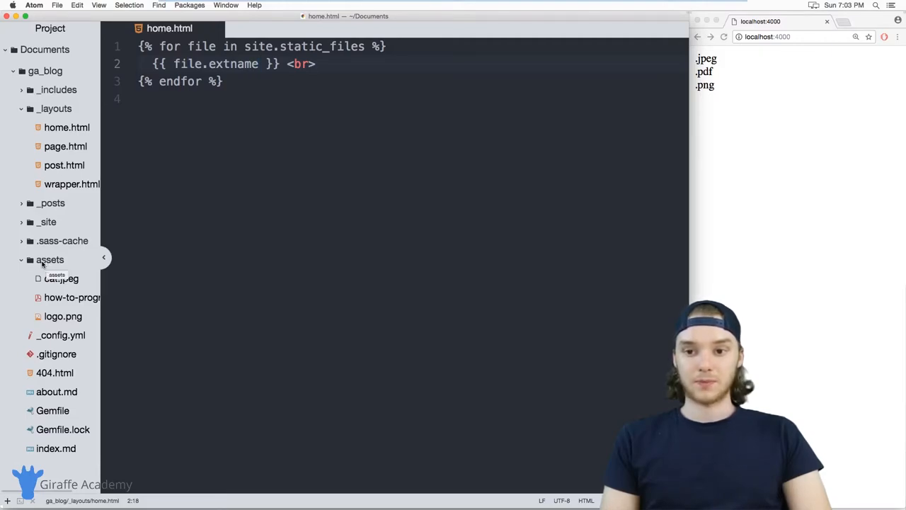
Create an img folder in assets holding cat.jpeg and logo.png, then re-expand it to confirm.
right_click(50, 259)
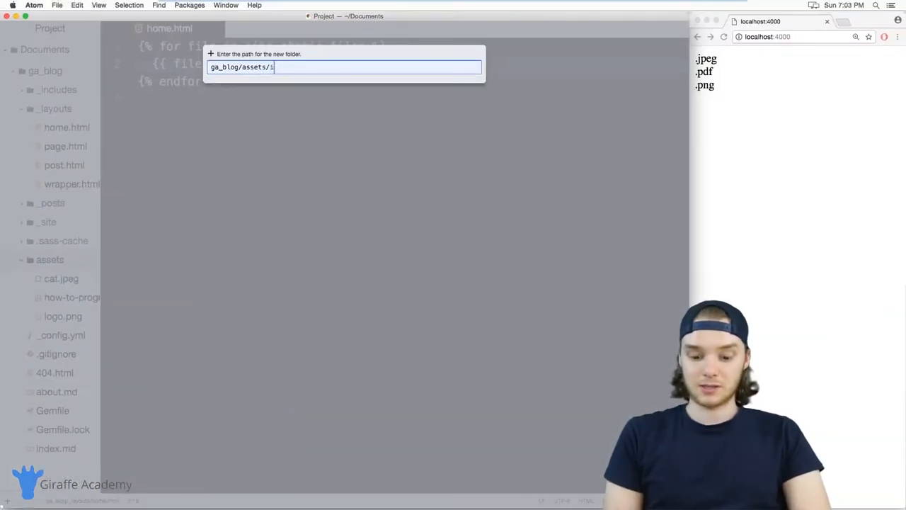
key("enter")
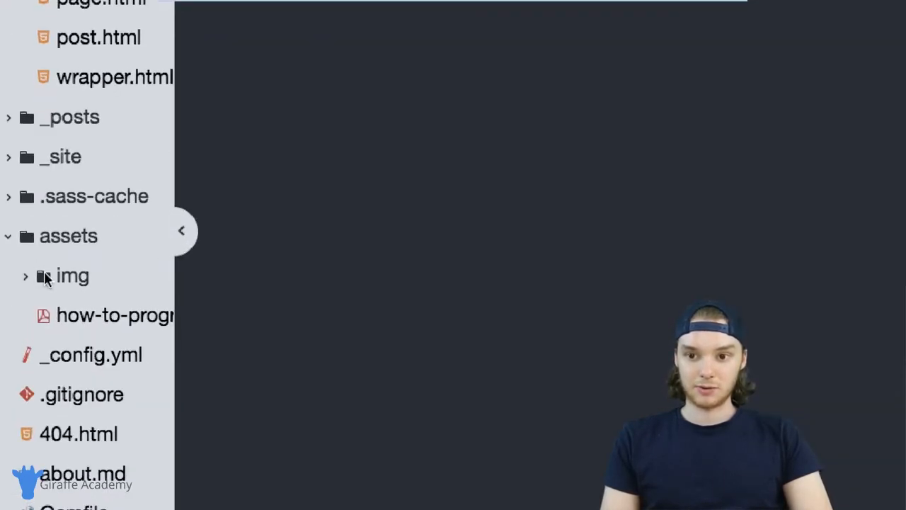
left_click(72, 276)
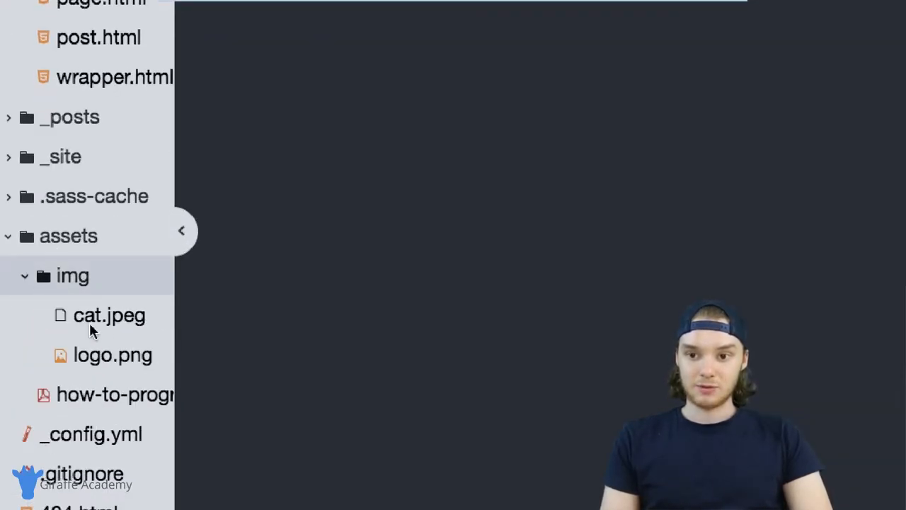
mouse_move(101, 382)
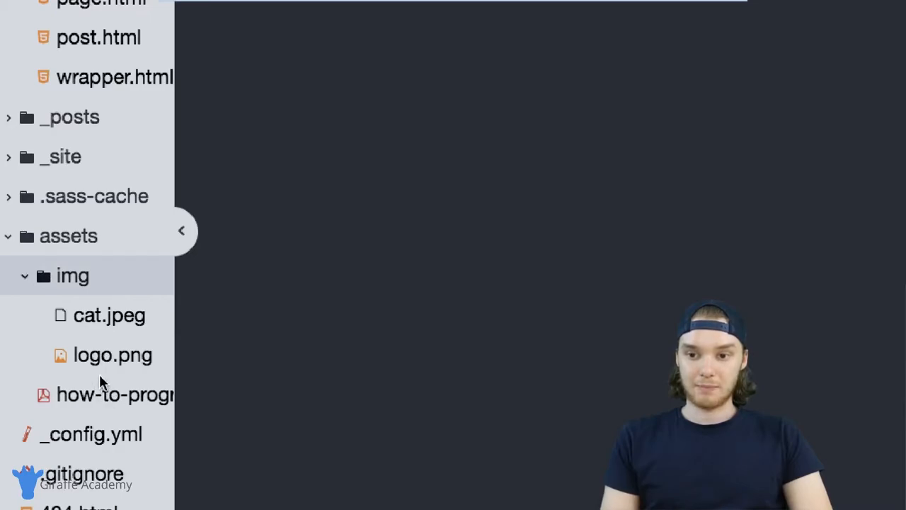
left_click(24, 276)
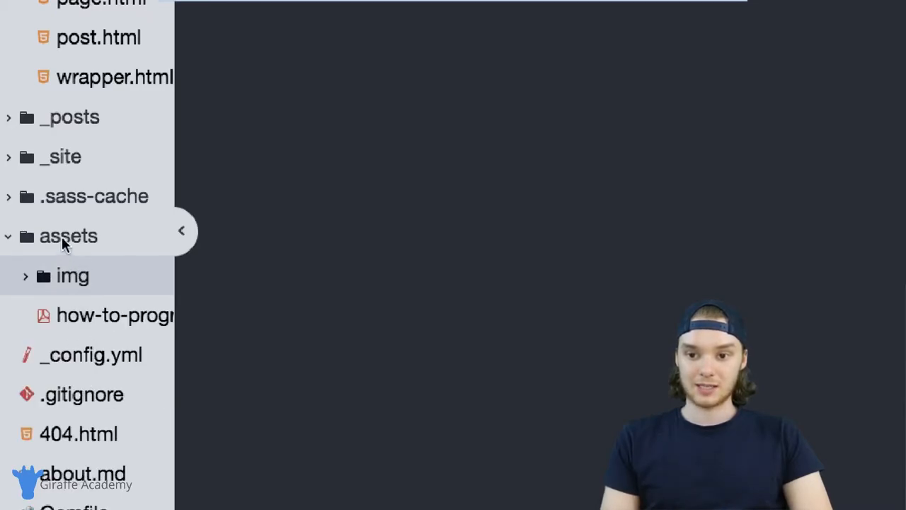
left_click(68, 236)
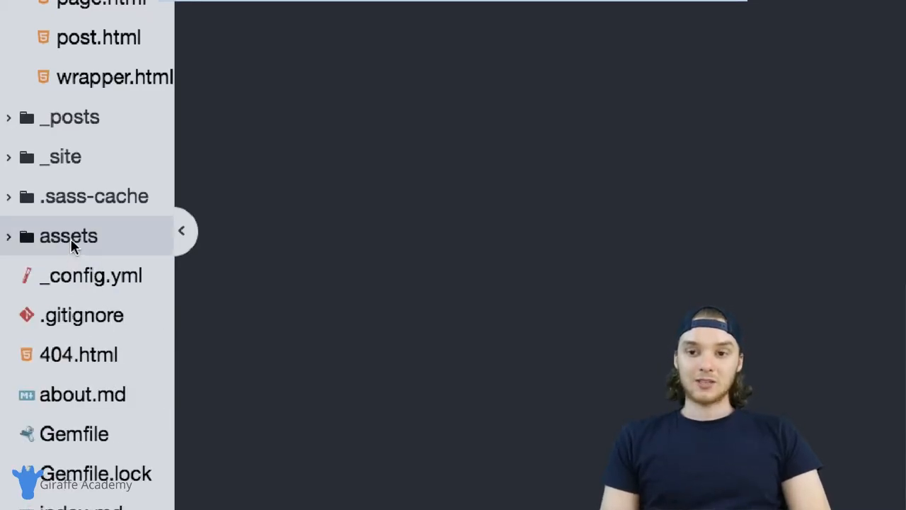
left_click(68, 236)
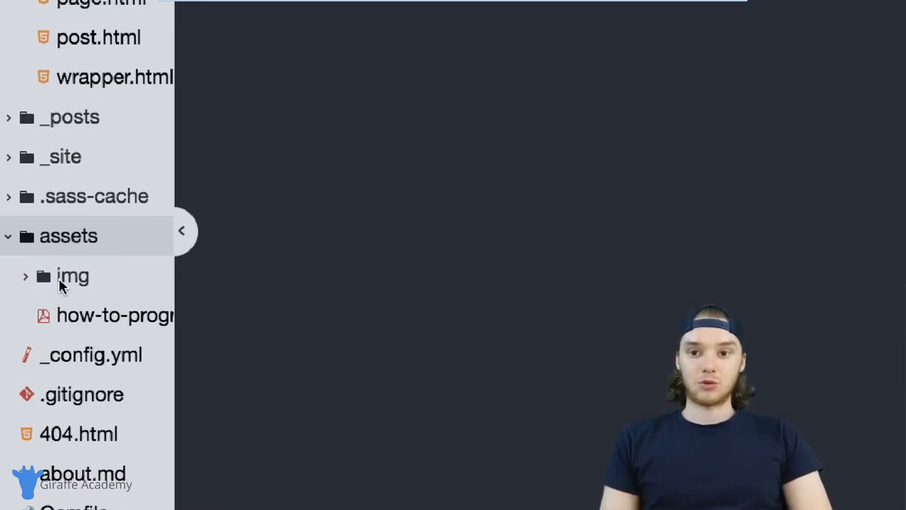
left_click(72, 276)
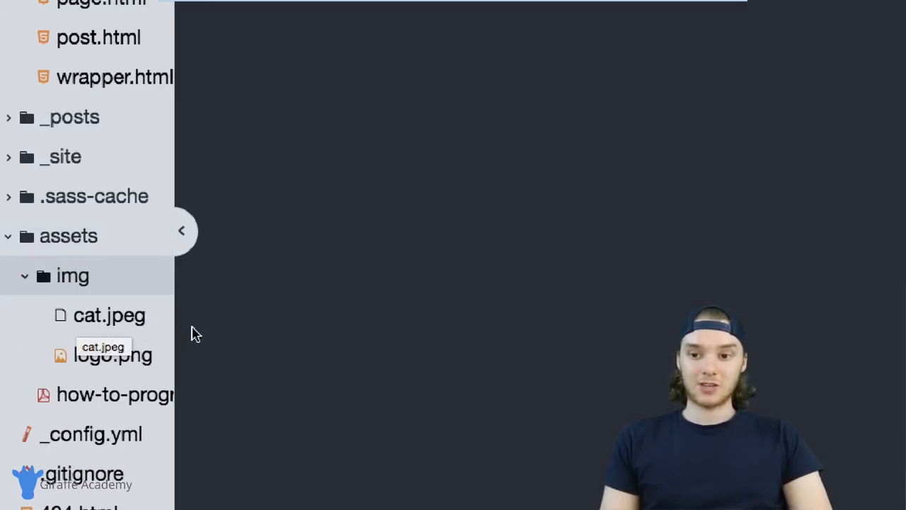
mouse_move(177, 338)
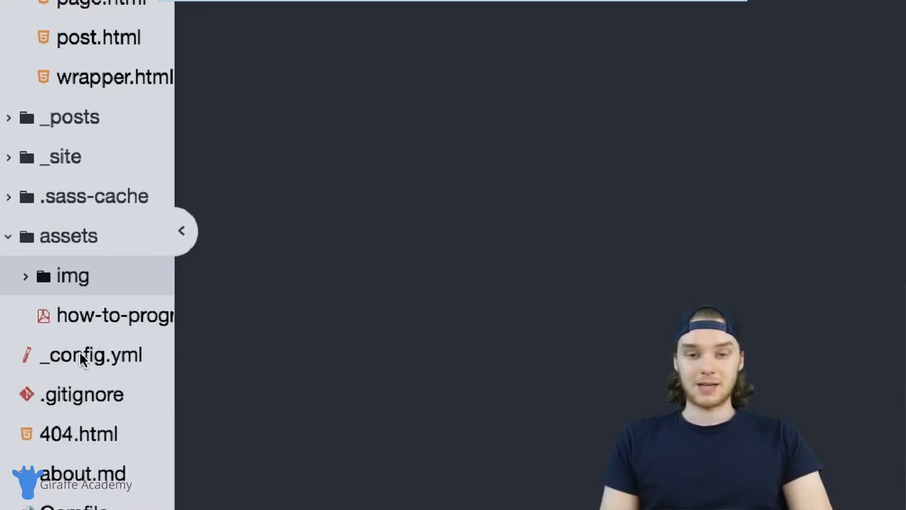
mouse_move(90, 354)
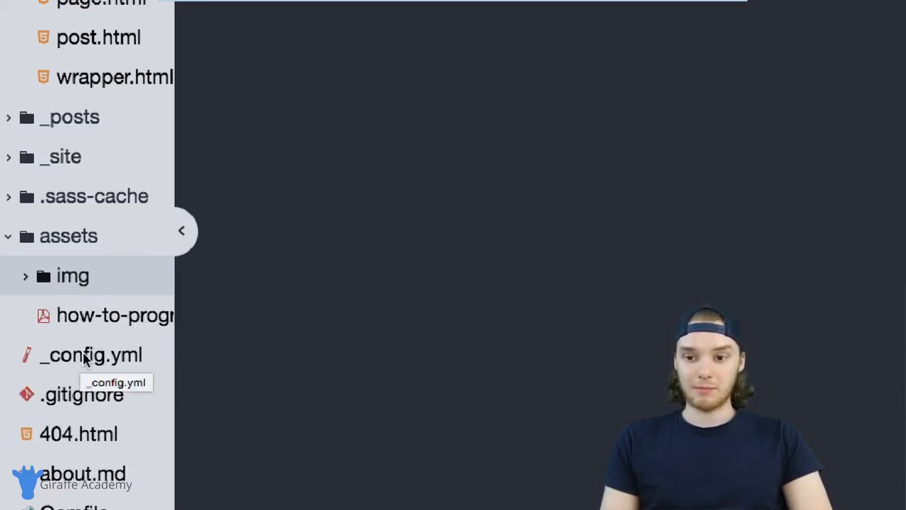
Open _config.yml and place the cursor on the empty line after the plugins list.
left_click(91, 354)
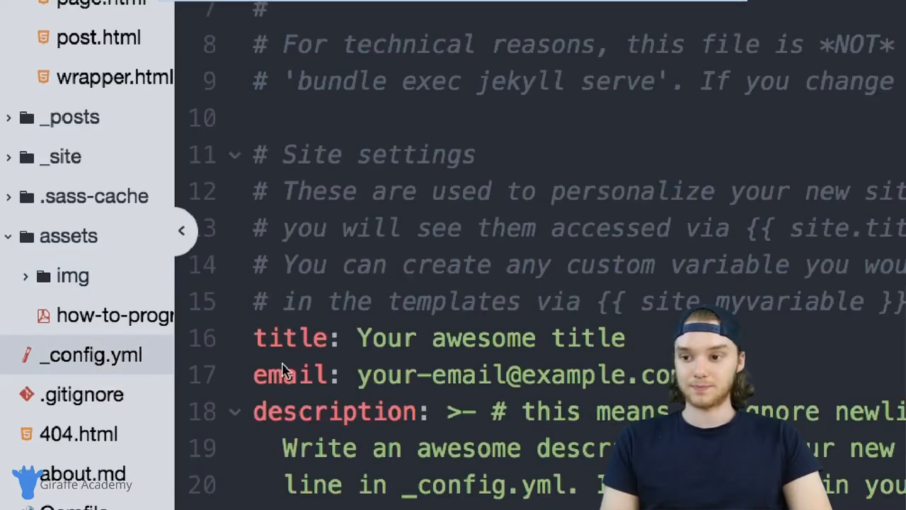
scroll("down", 3)
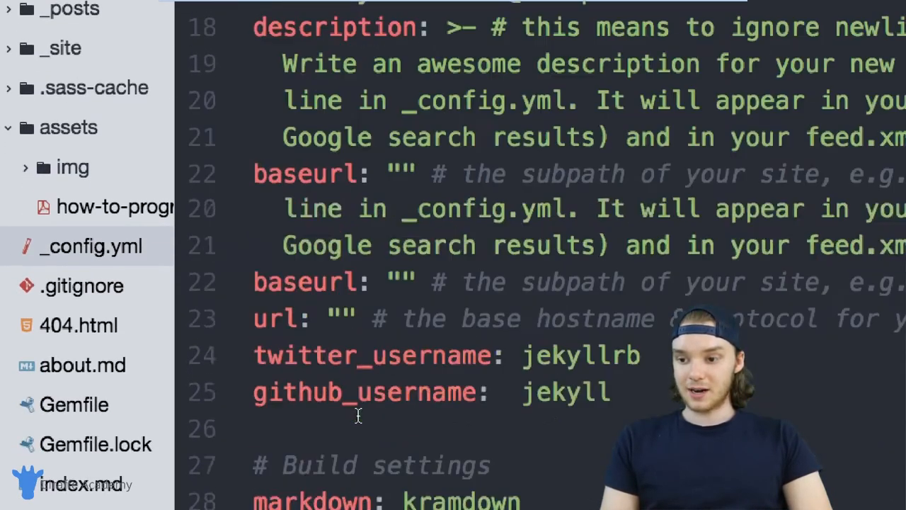
scroll("down", 3)
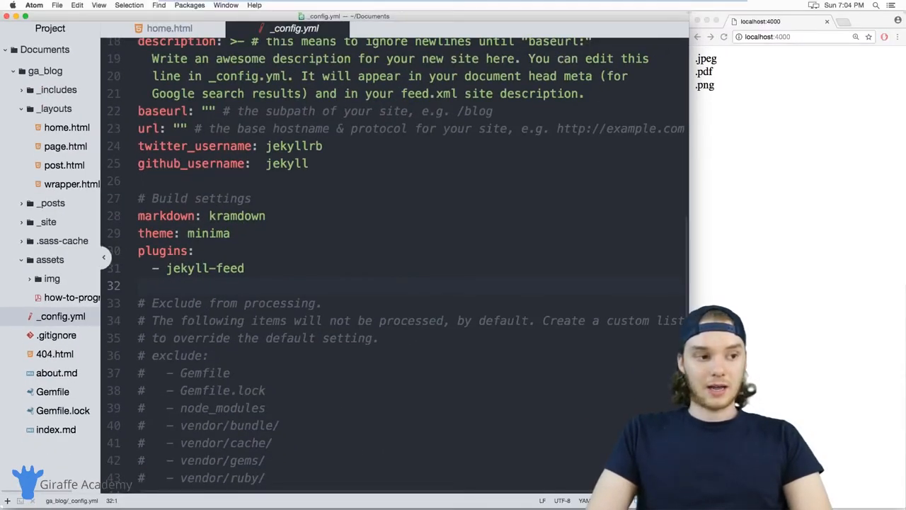
left_click(180, 284)
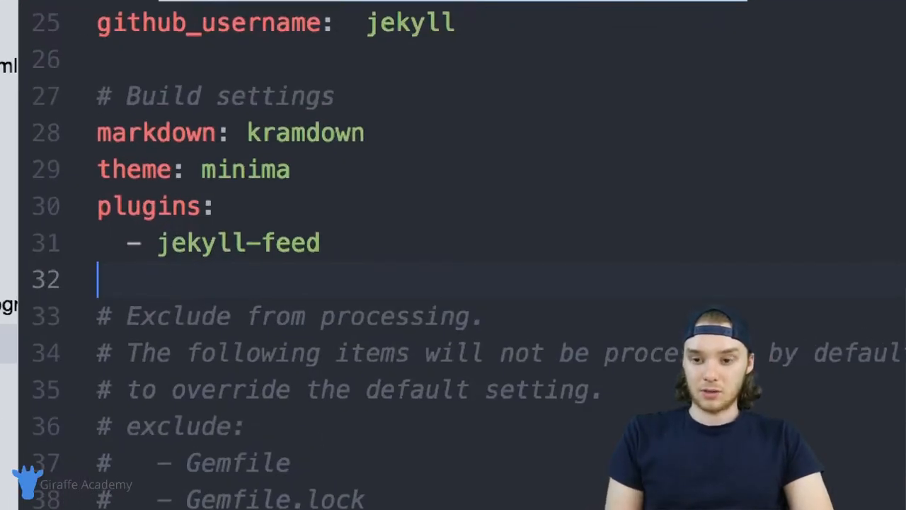
Start a defaults: block in _config.yml with a '- scope: path:' list item.
type("defau")
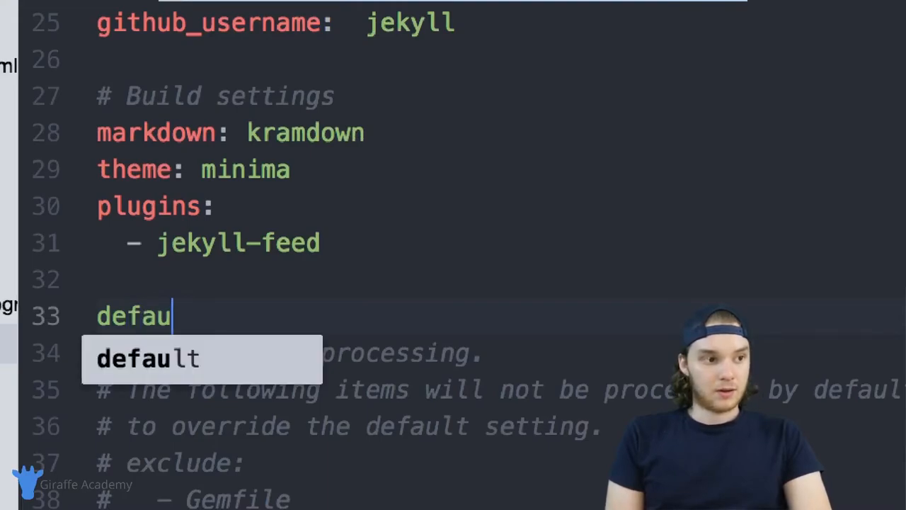
type("lts:")
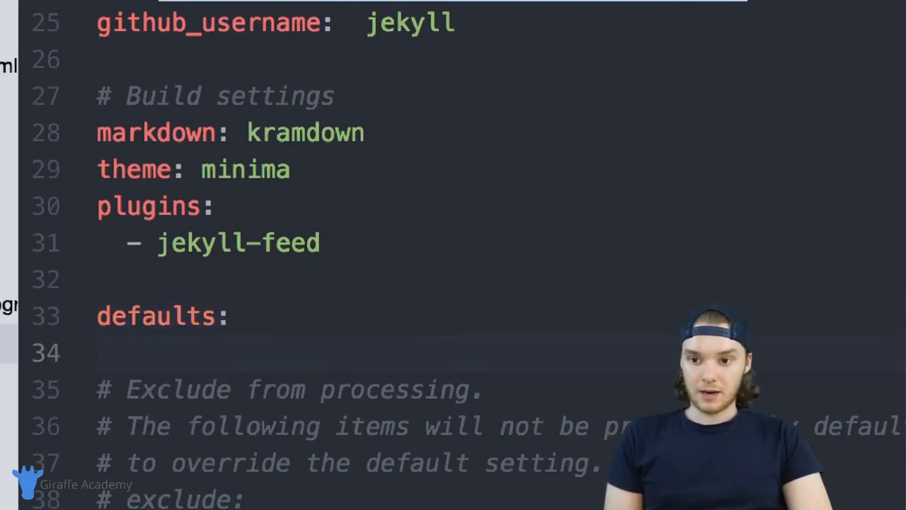
type("-")
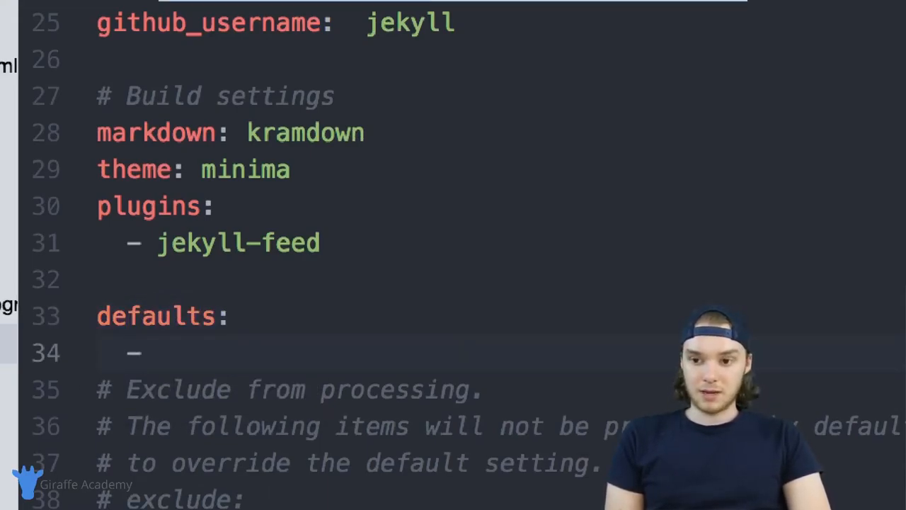
left_click(163, 352)
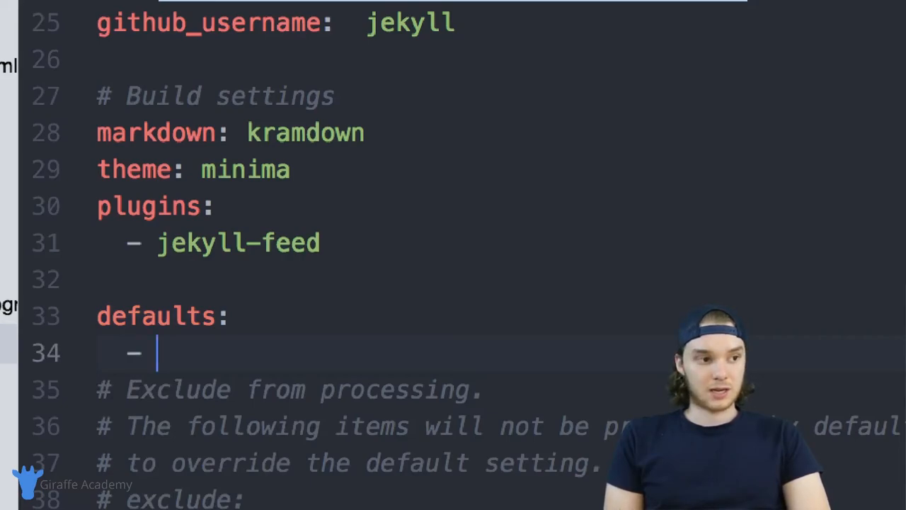
type("scope:")
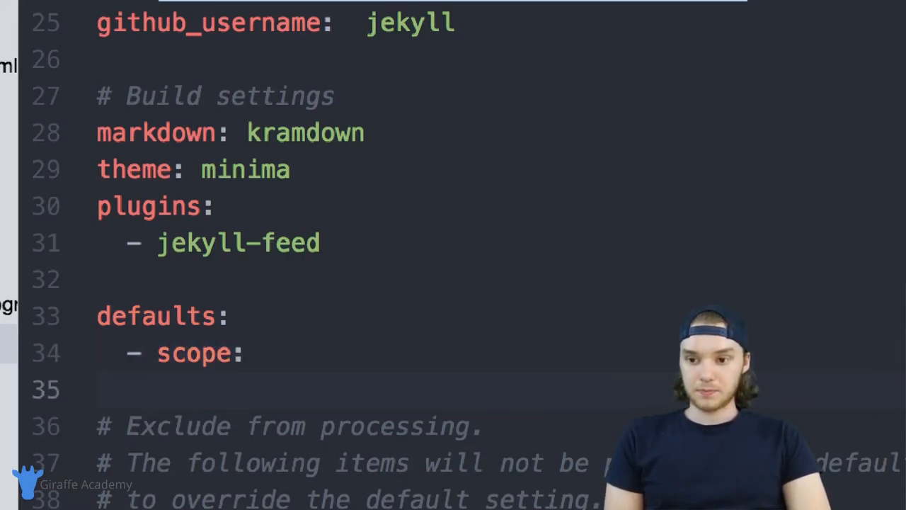
type("pa")
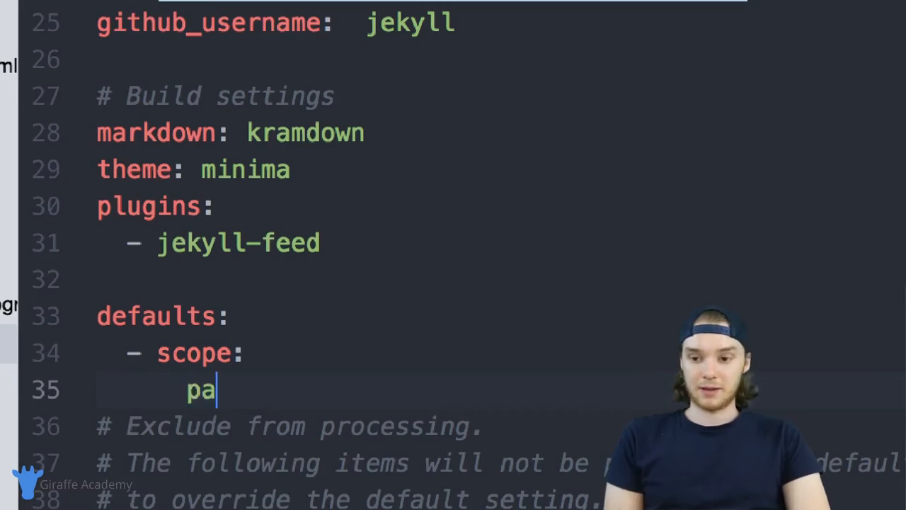
type("th:")
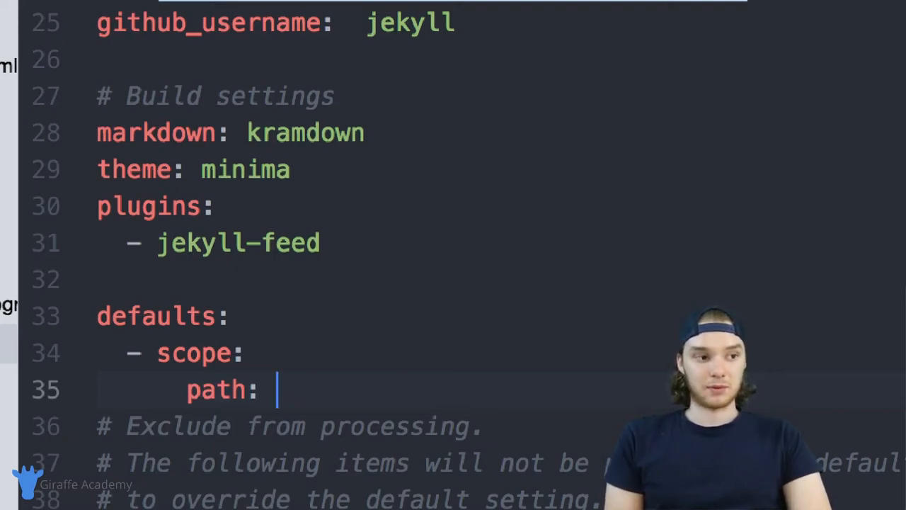
Set the scope path to "assets/img" with values image: true.
type("\"asset\"")
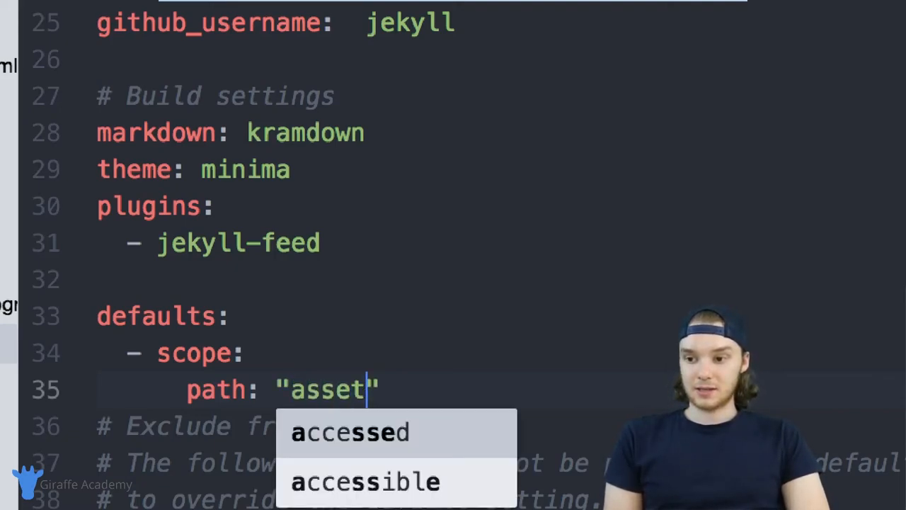
type("s/img")
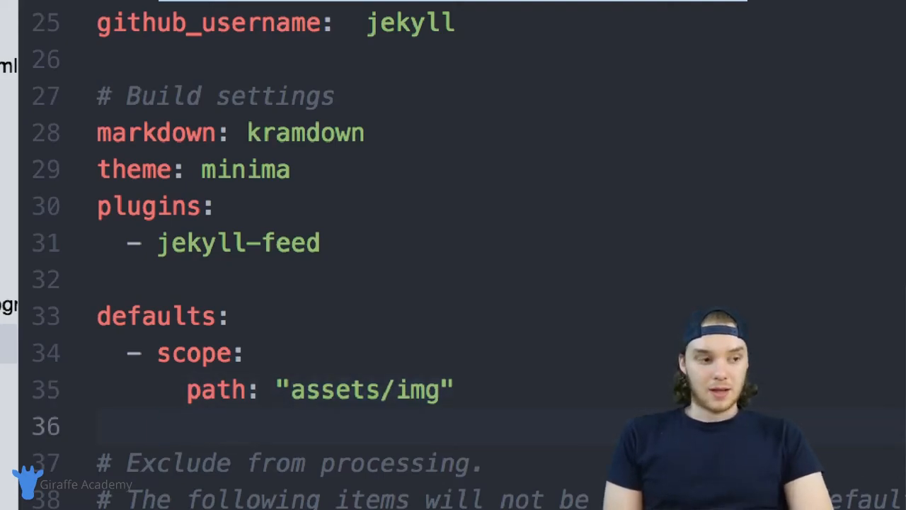
type("values:")
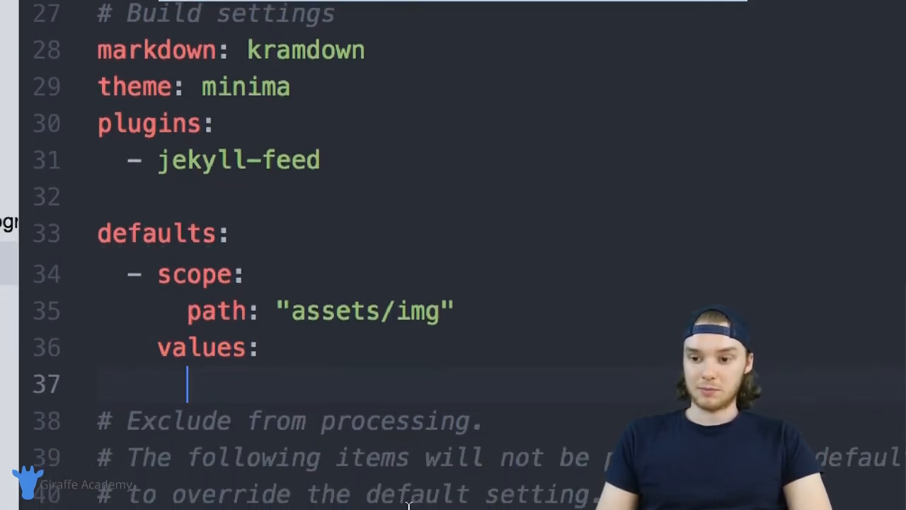
scroll("down", 3)
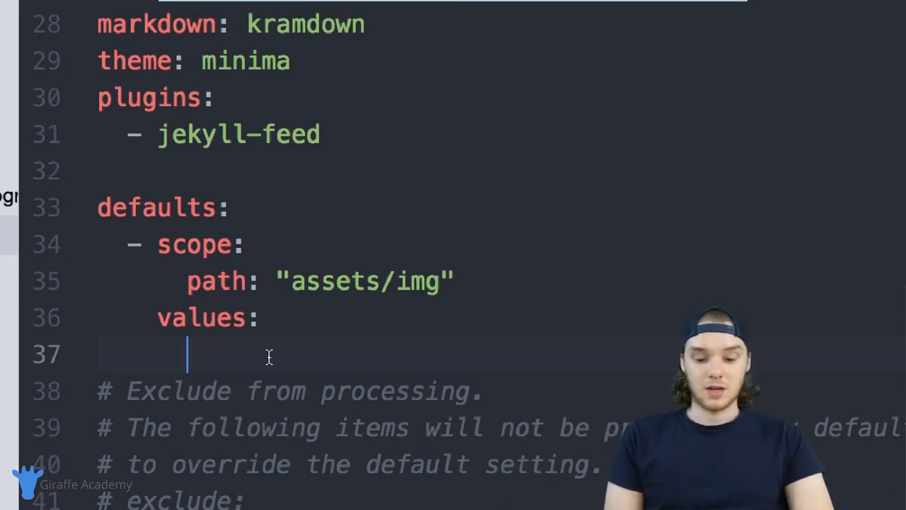
type("image: tr")
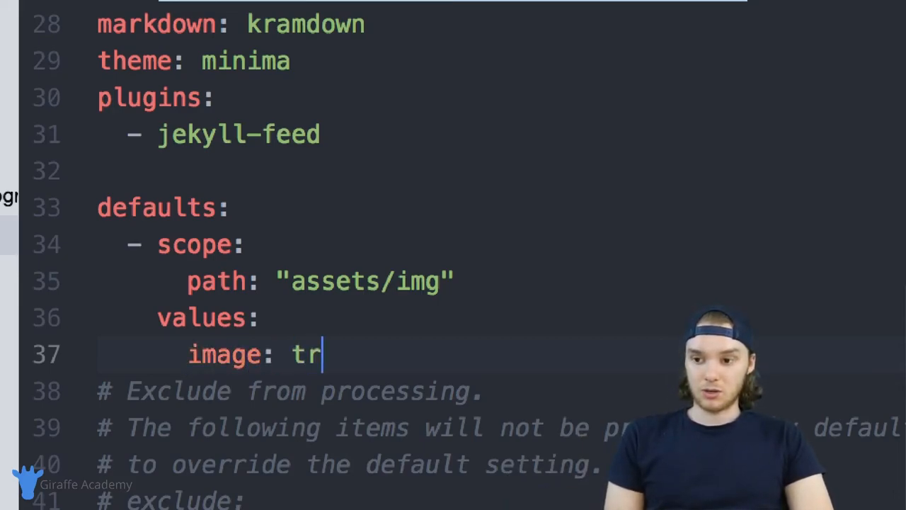
type("ue")
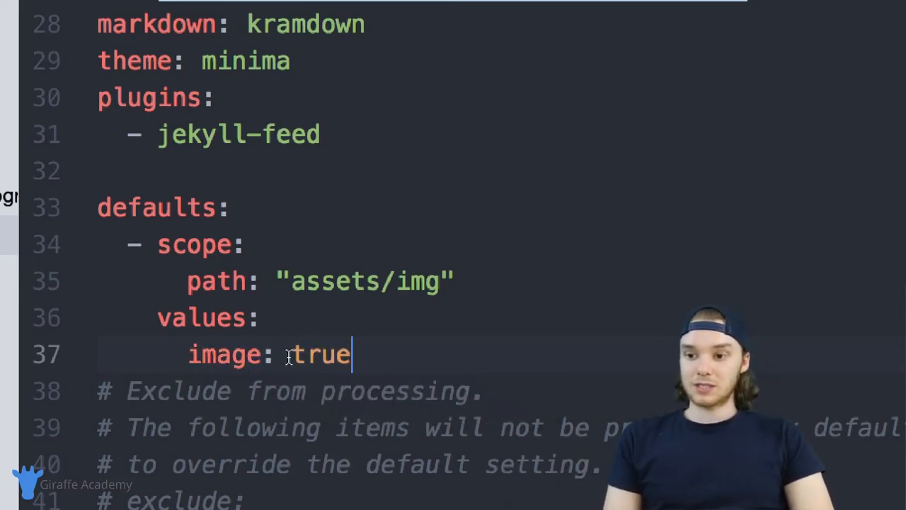
double_click(417, 280)
type("jekyll serve")
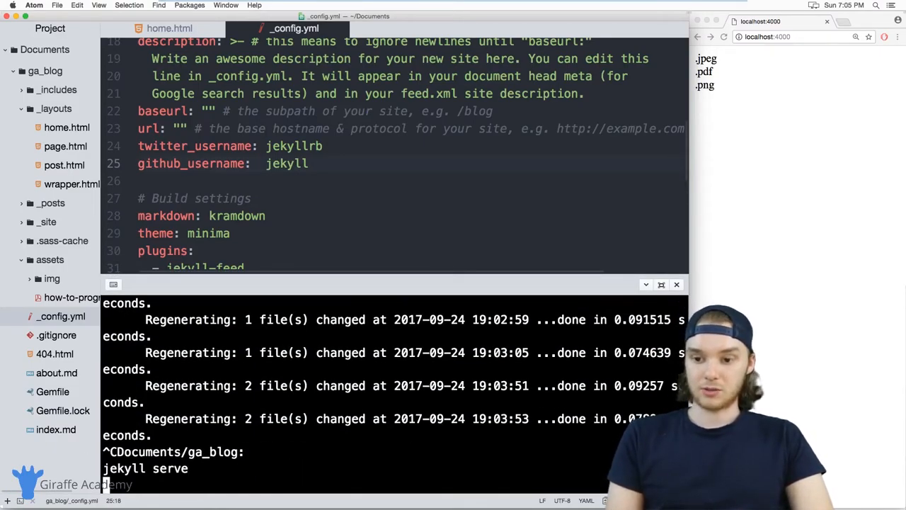
Rerun jekyll serve in the terminal and return to editing home.html.
key("enter")
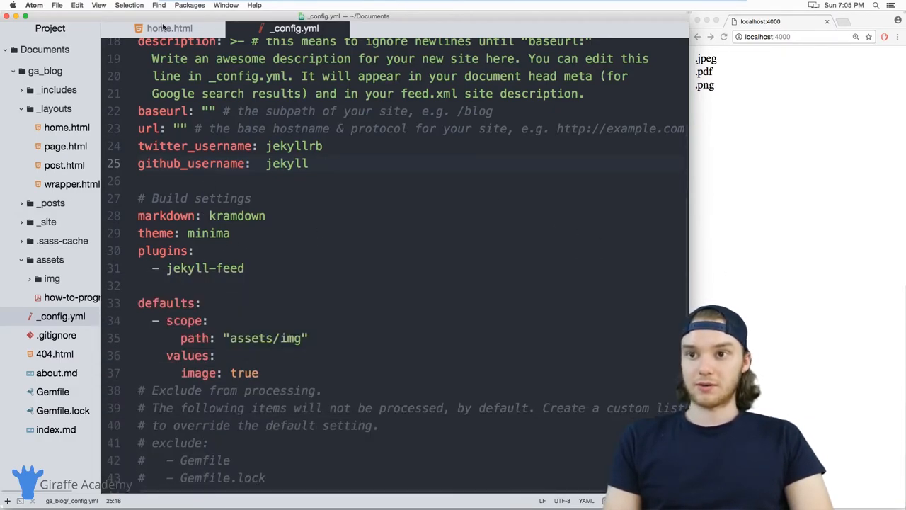
left_click(169, 28)
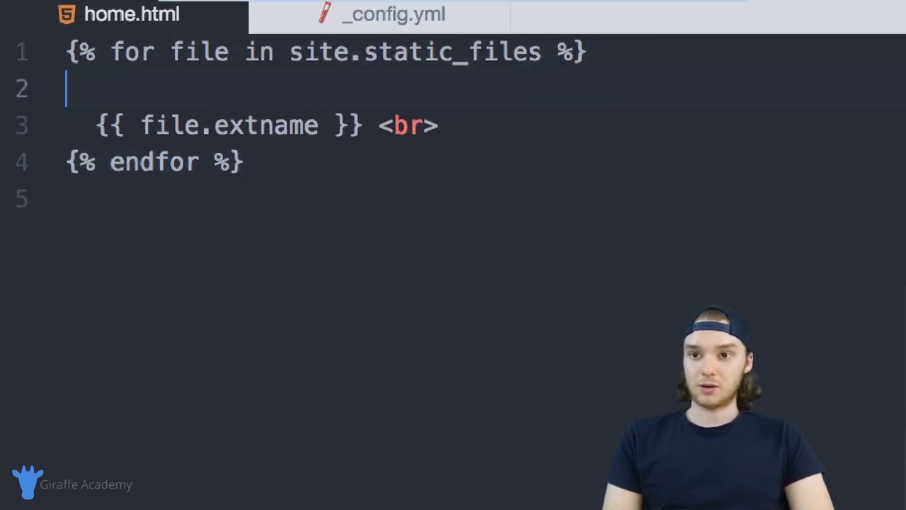
Wrap the loop body in {% if file.image %} … {% endif %}.
type("{%%}")
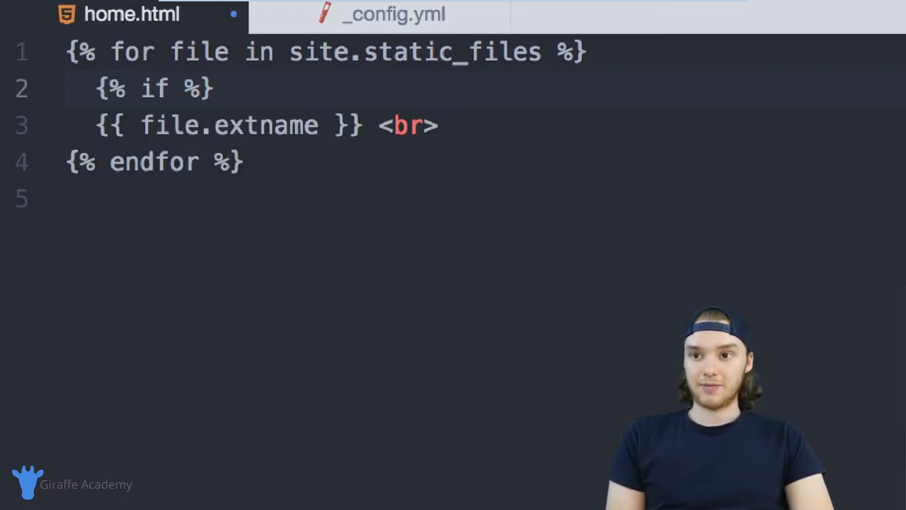
type("file")
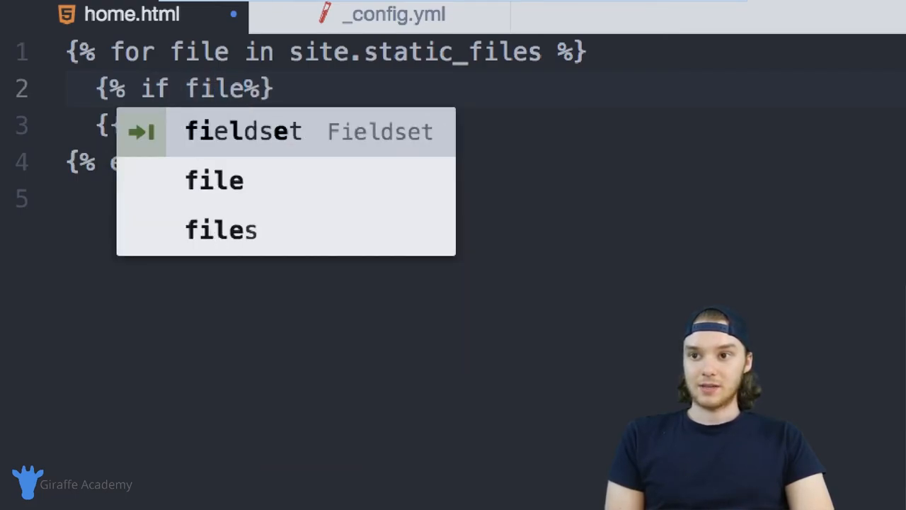
type(".")
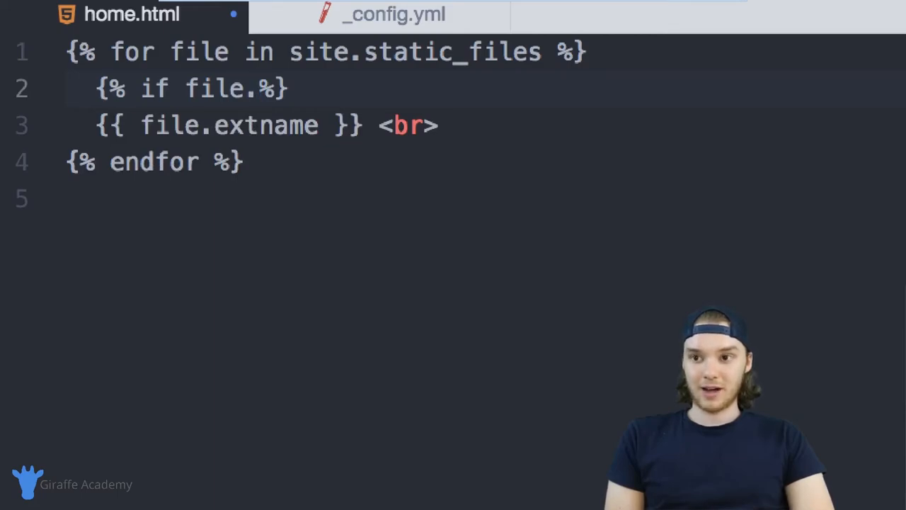
type("image")
type("{%%")
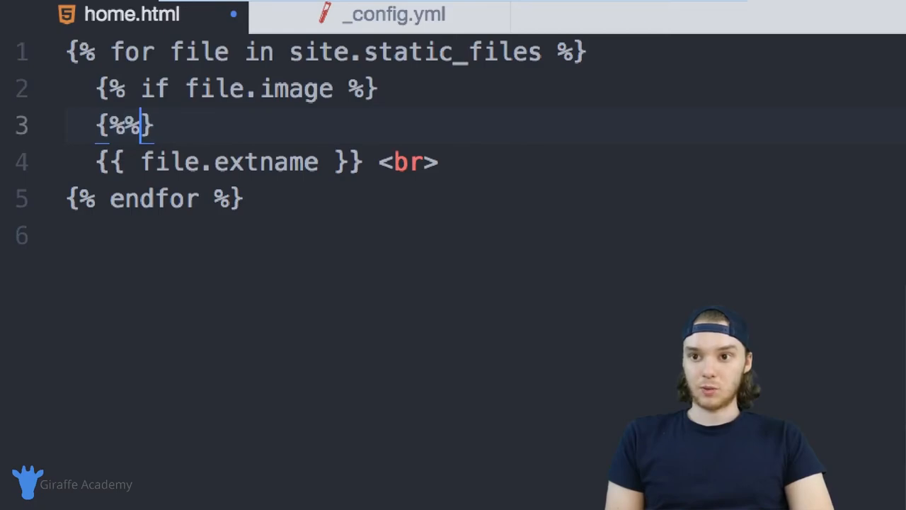
type("end")
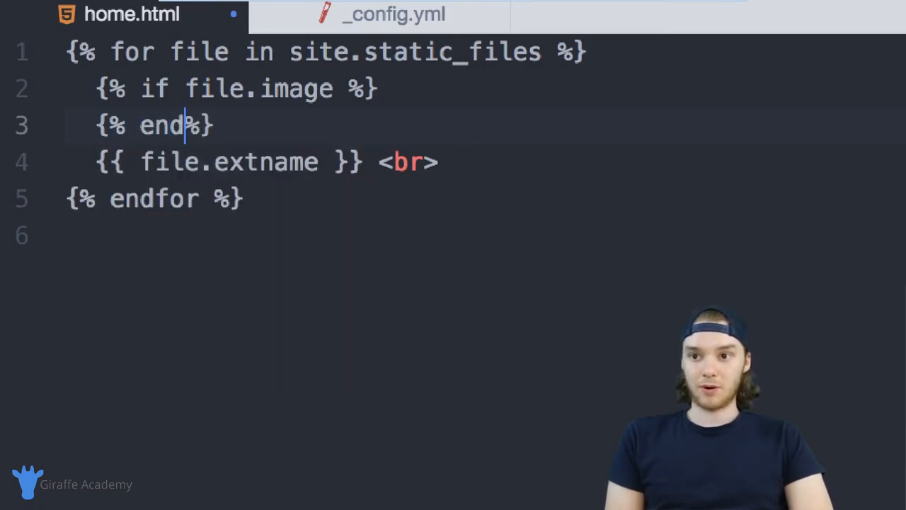
type("if")
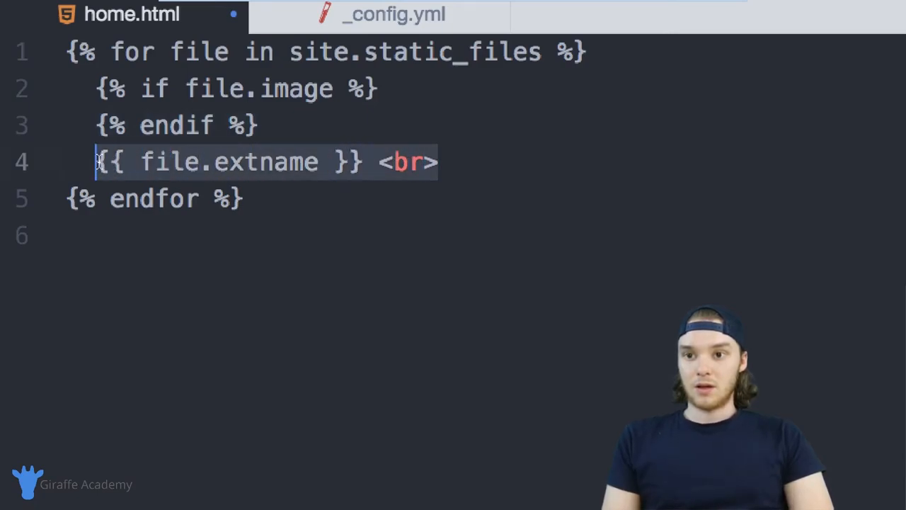
Replace the extname line with <img src="{{file.path}}" alt="{file.name}">.
key("Delete")
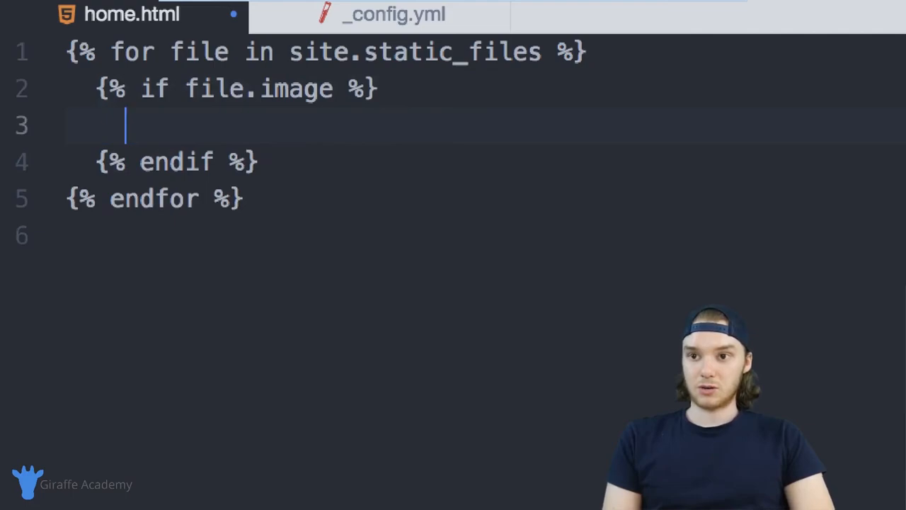
type("<img src=\"\" alt=\"\">")
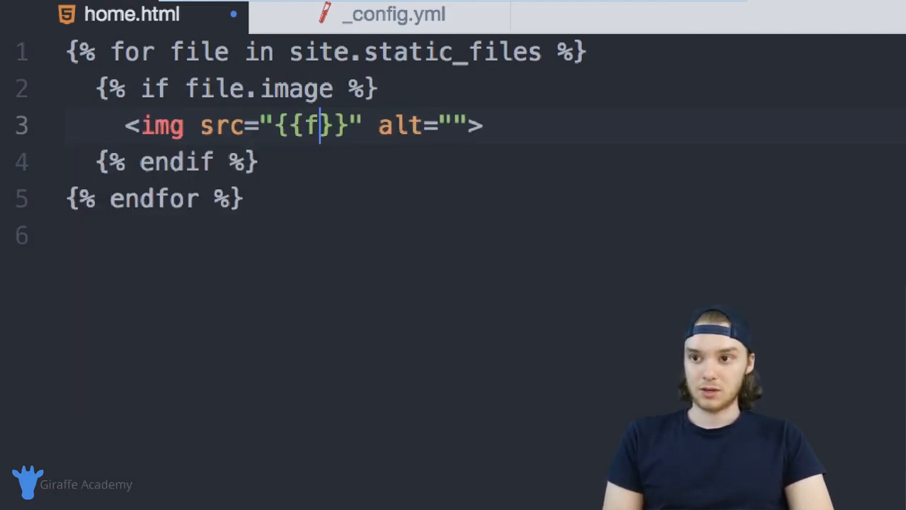
type("ile.path")
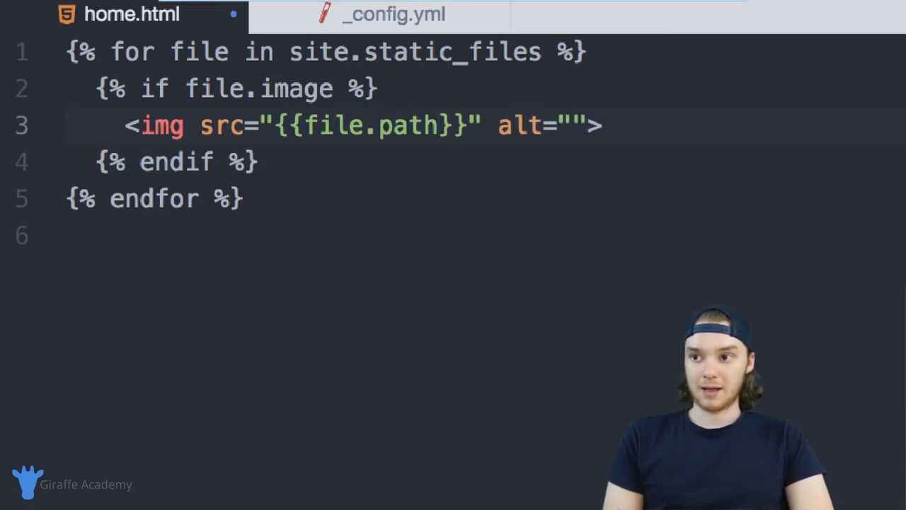
type("{}")
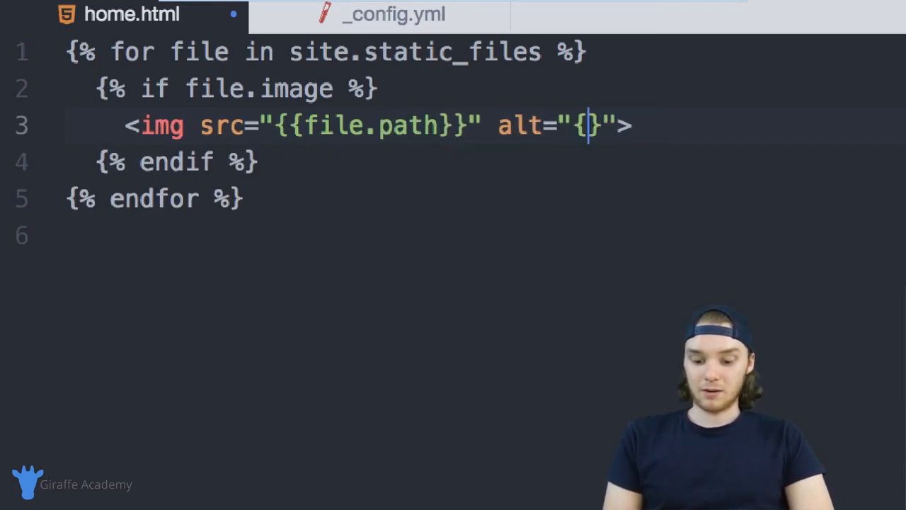
type("file.name")
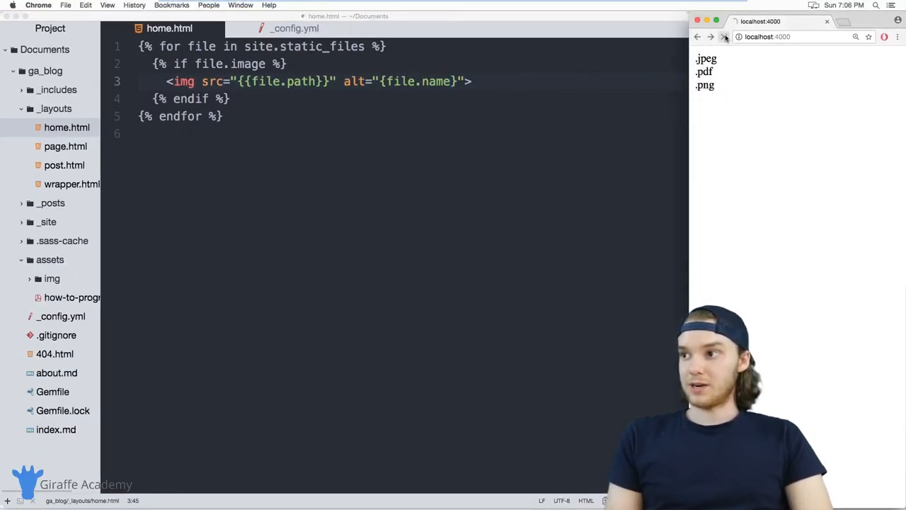
Reload localhost:4000 in Chrome to display the kitten photo and Jekyll logo.
left_click(724, 36)
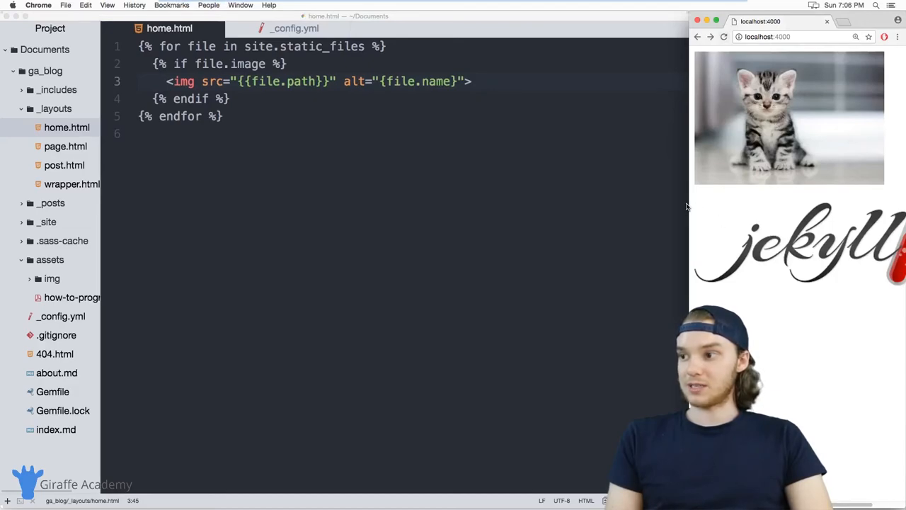
mouse_move(46, 287)
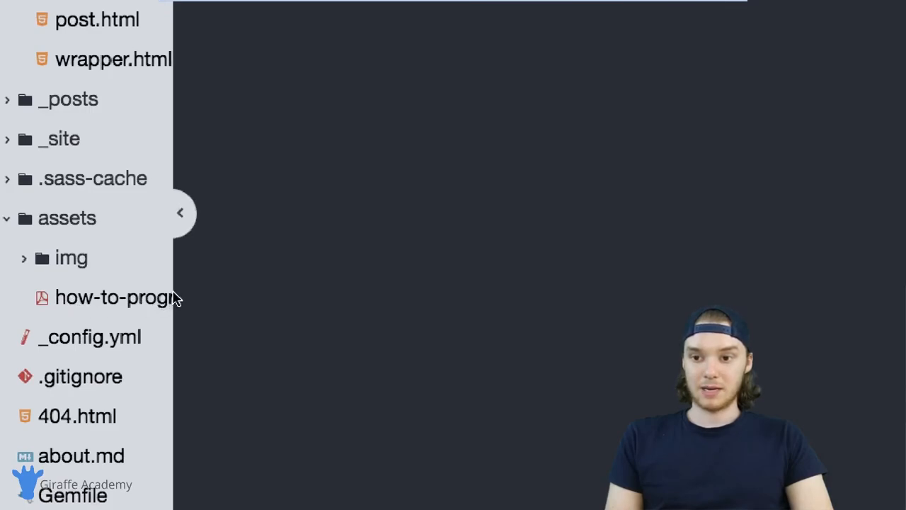
mouse_move(179, 280)
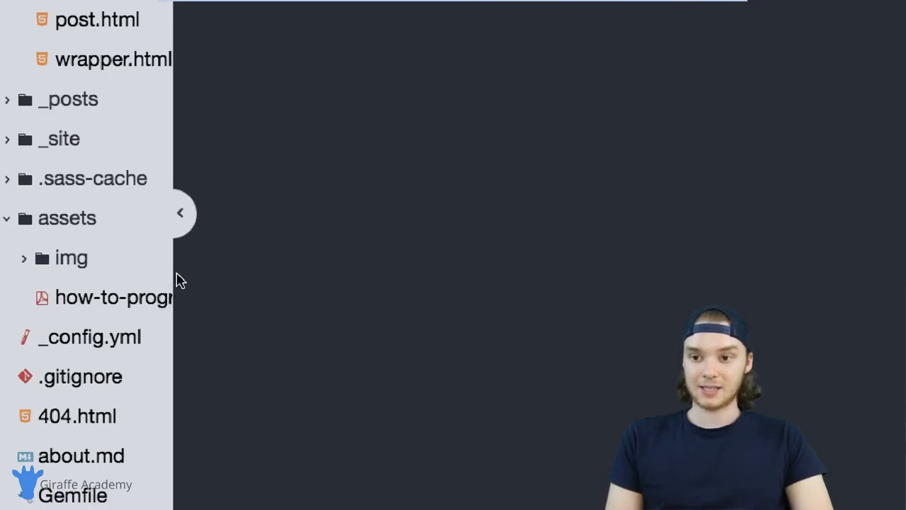